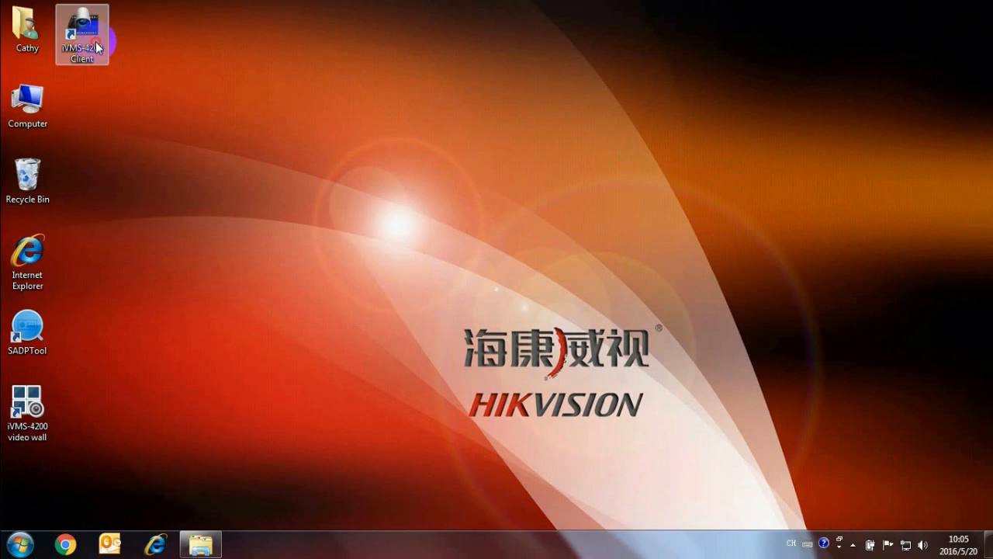
# Launch the iVMS-4200 client and register a super user with password and Enable Auto-login ticked.
pyautogui.doubleClick(81, 34)
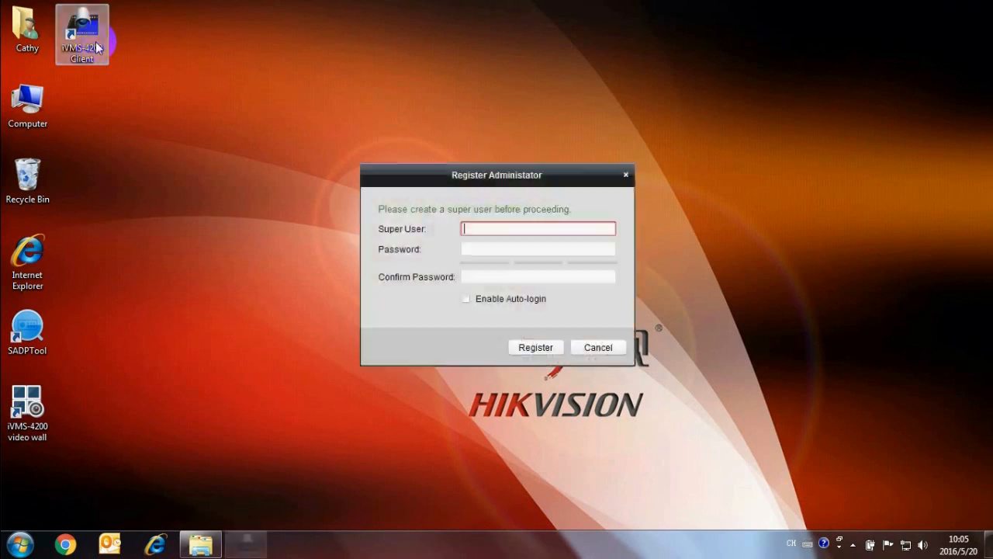
pyautogui.moveTo(489, 245)
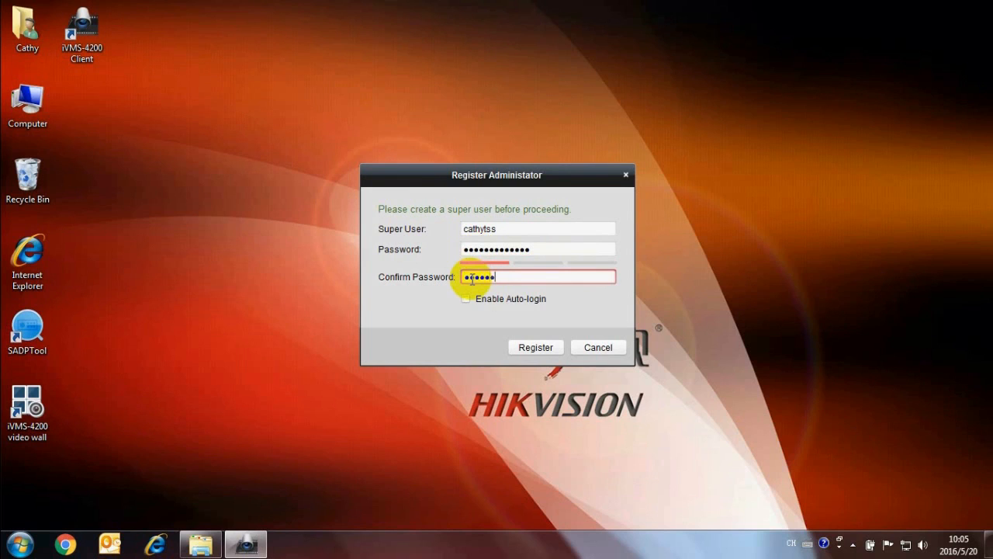
pyautogui.write('••••••')
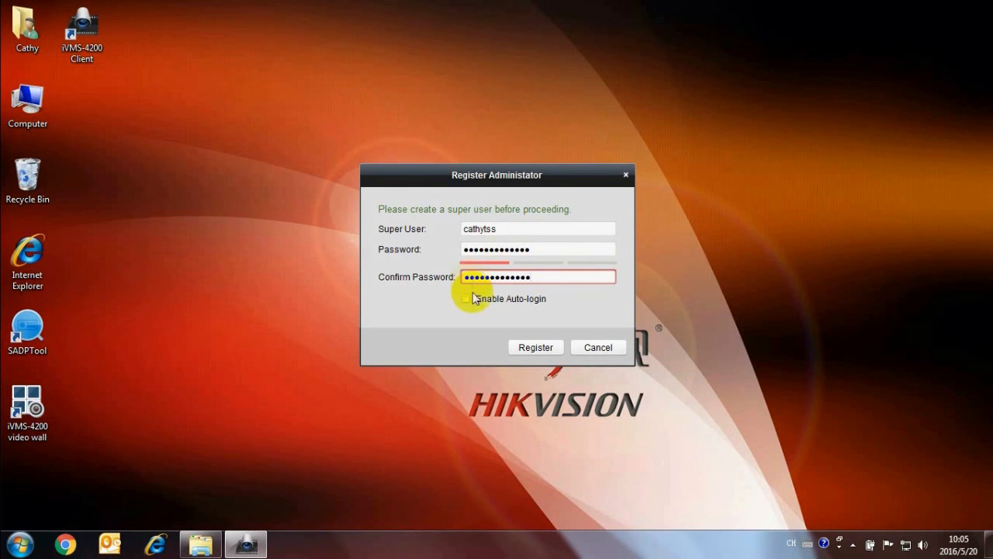
pyautogui.click(465, 298)
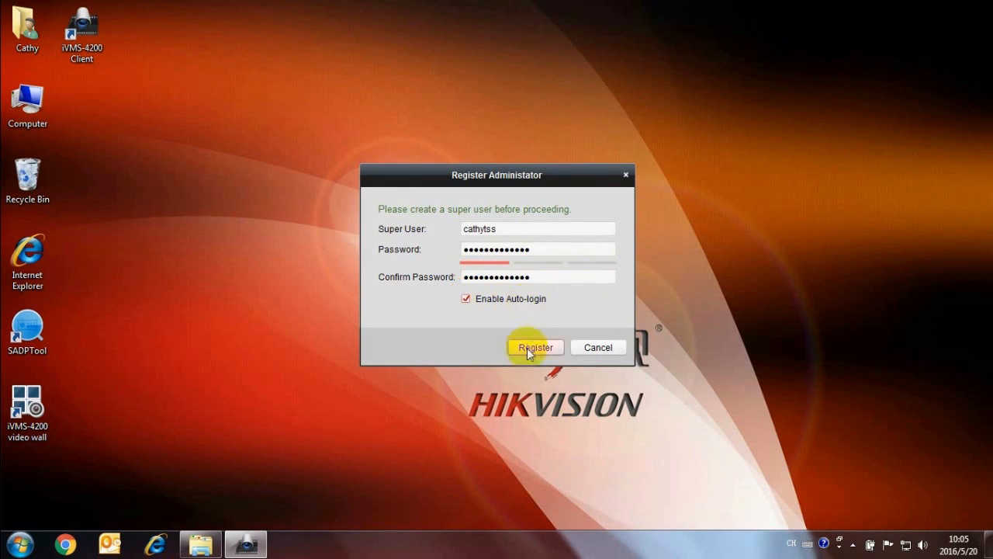
pyautogui.click(536, 348)
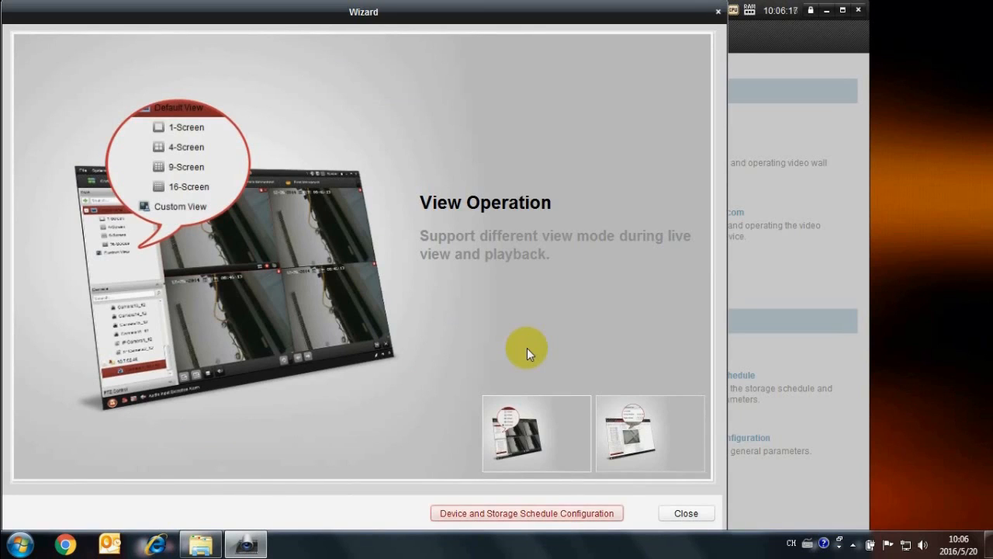
pyautogui.moveTo(597, 512)
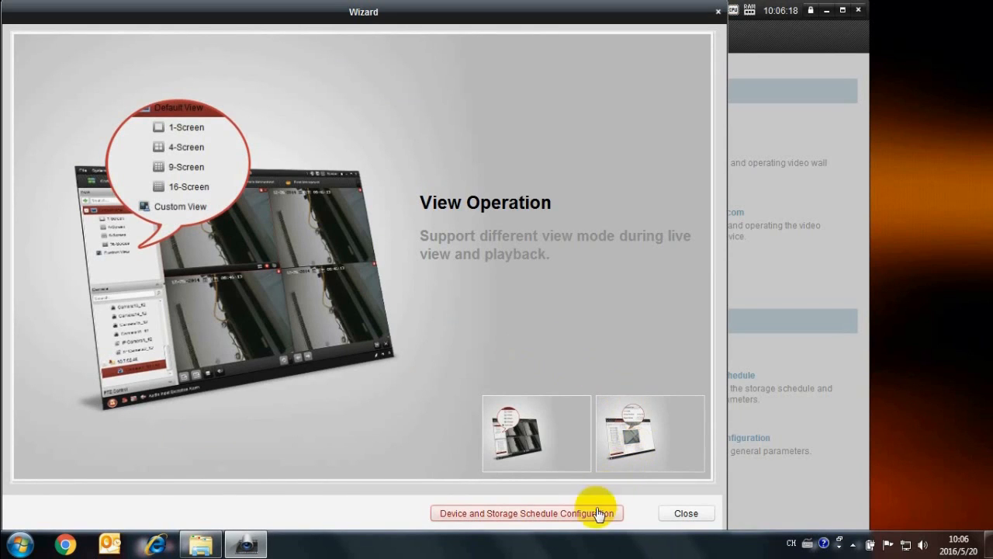
pyautogui.moveTo(686, 512)
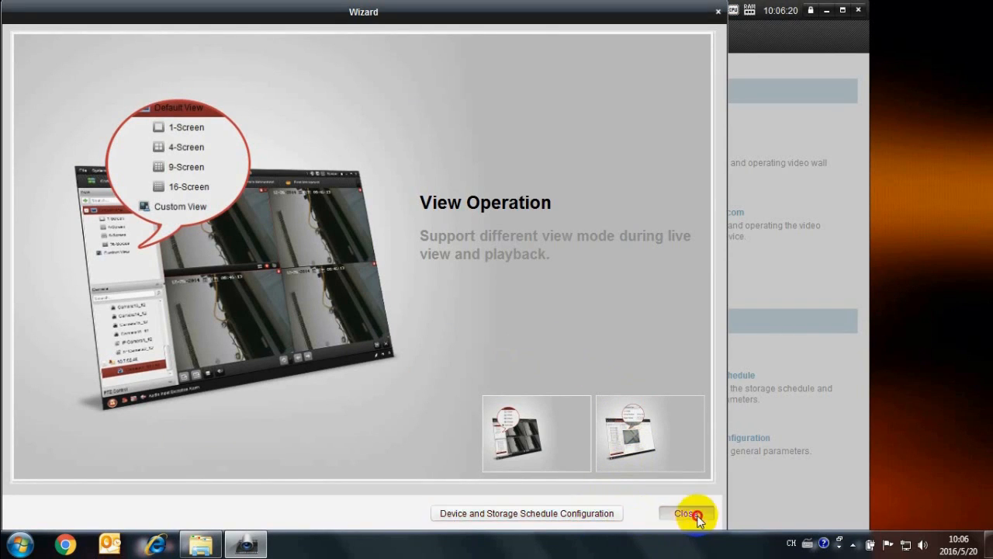
# Close the introductory Wizard window to reach the control panel.
pyautogui.click(688, 512)
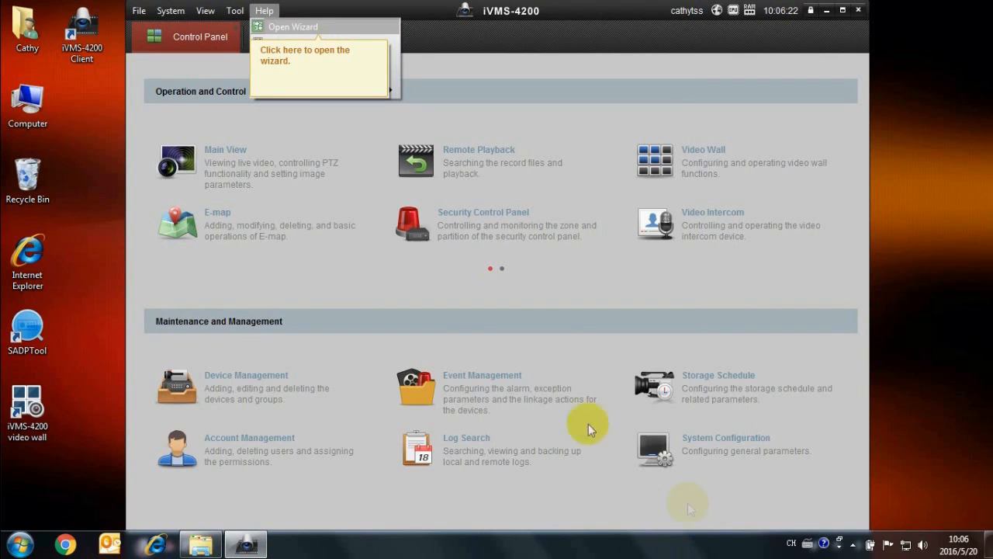
pyautogui.moveTo(416, 70)
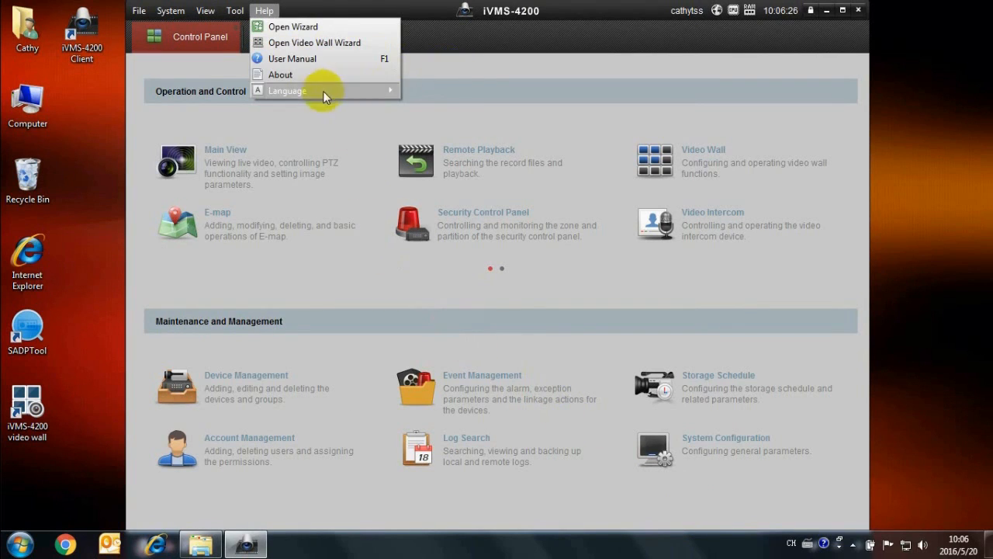
# View the About version details, maximize the client window, and enter Device Management.
pyautogui.click(280, 75)
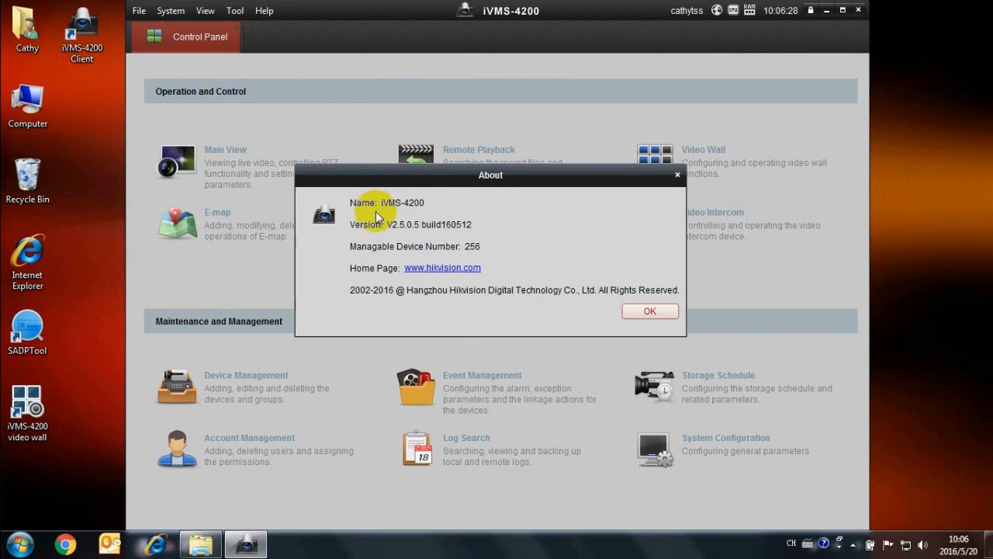
pyautogui.moveTo(456, 236)
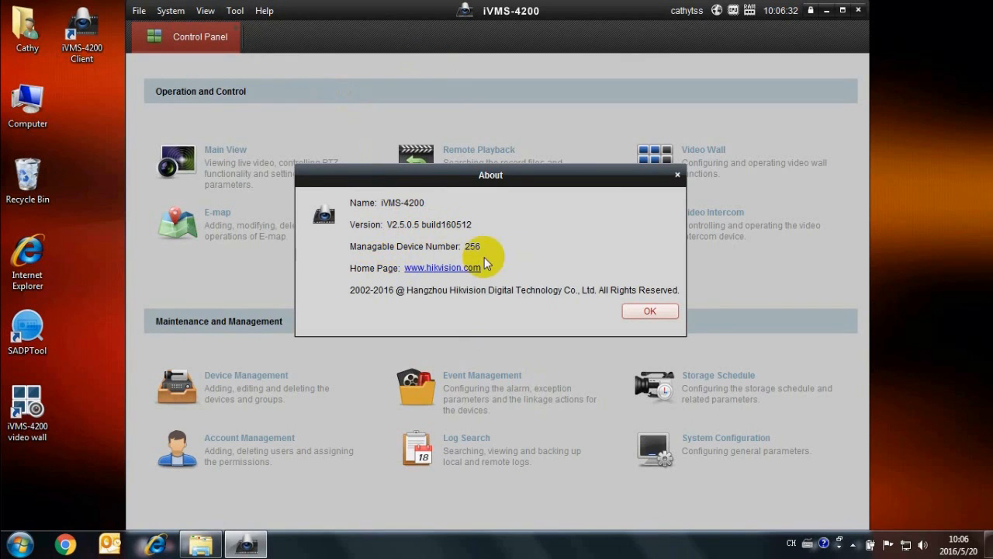
pyautogui.click(649, 310)
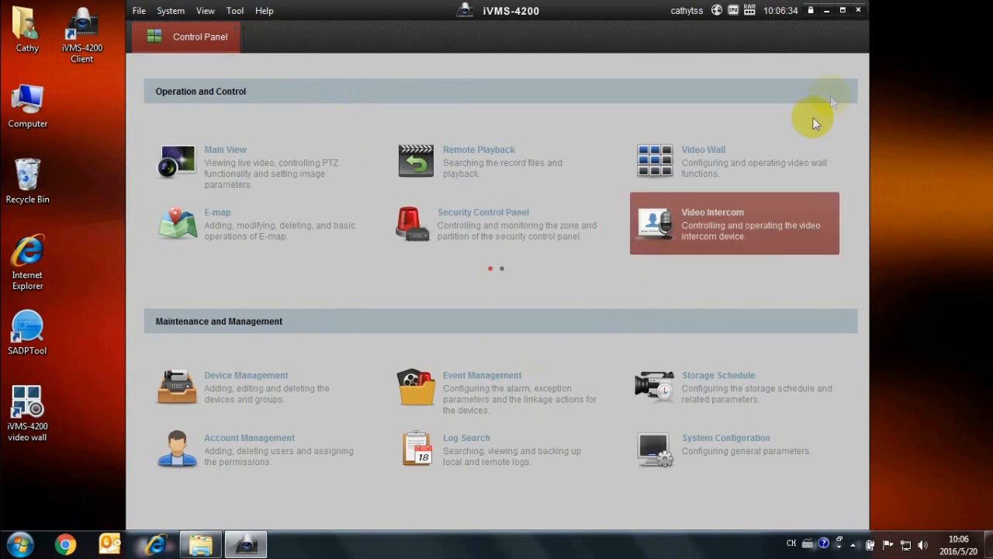
pyautogui.click(841, 9)
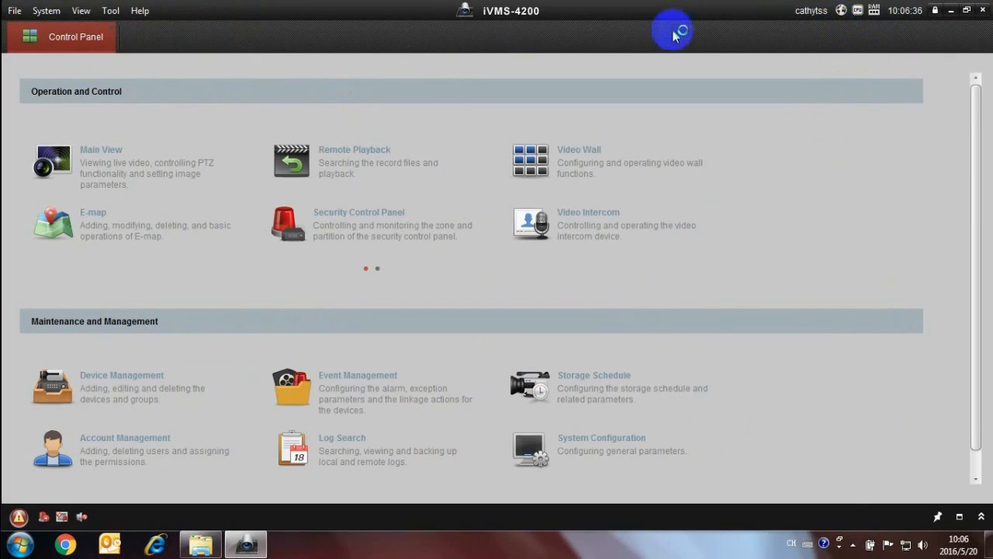
pyautogui.click(121, 374)
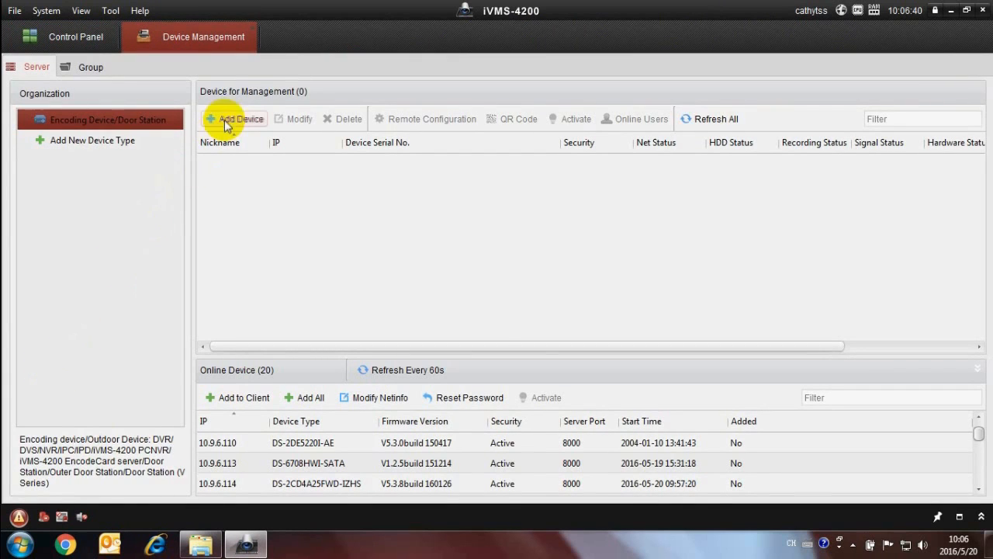
# Add a device by IP/Domain nicknamed NVR at 10.9.6.123, port 8000, with admin credentials.
pyautogui.click(236, 118)
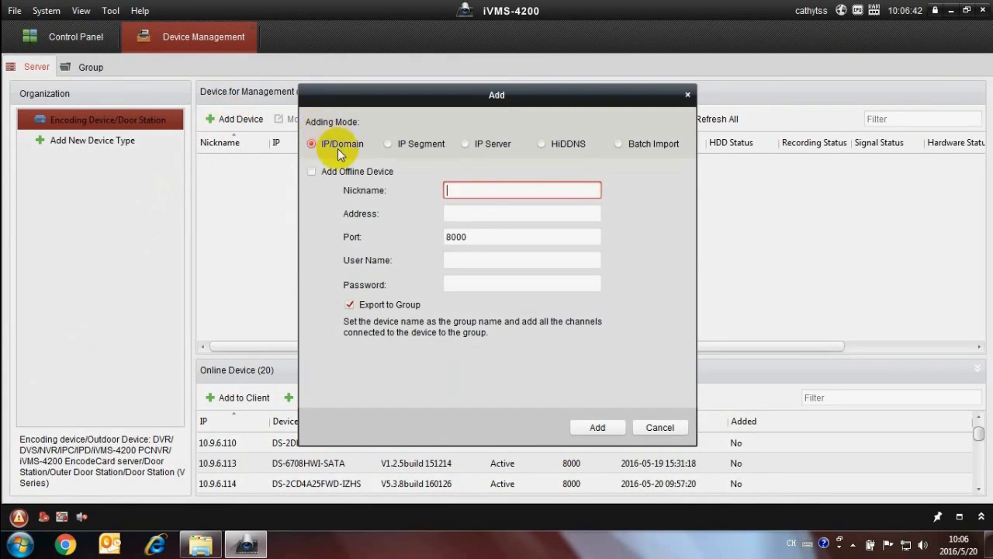
pyautogui.moveTo(453, 183)
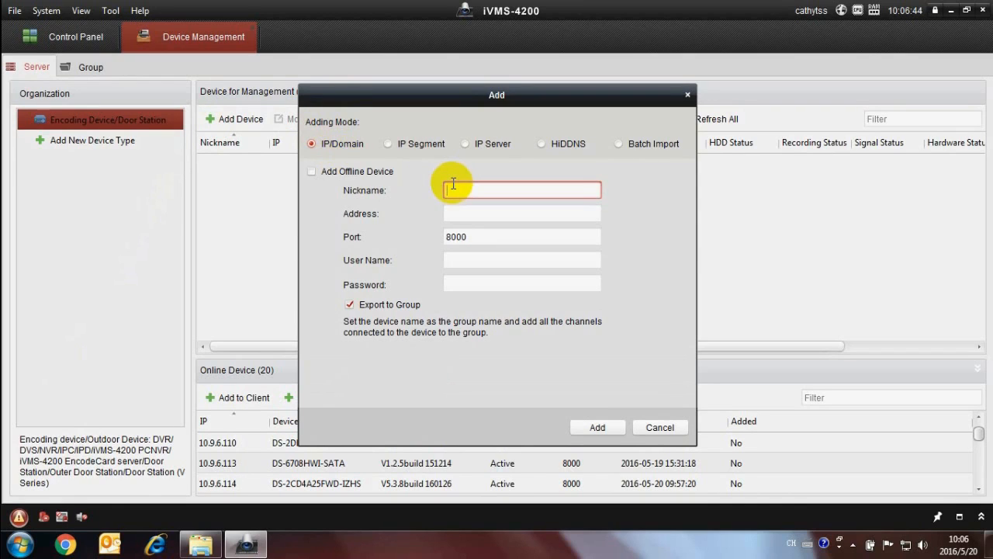
pyautogui.write('NVR')
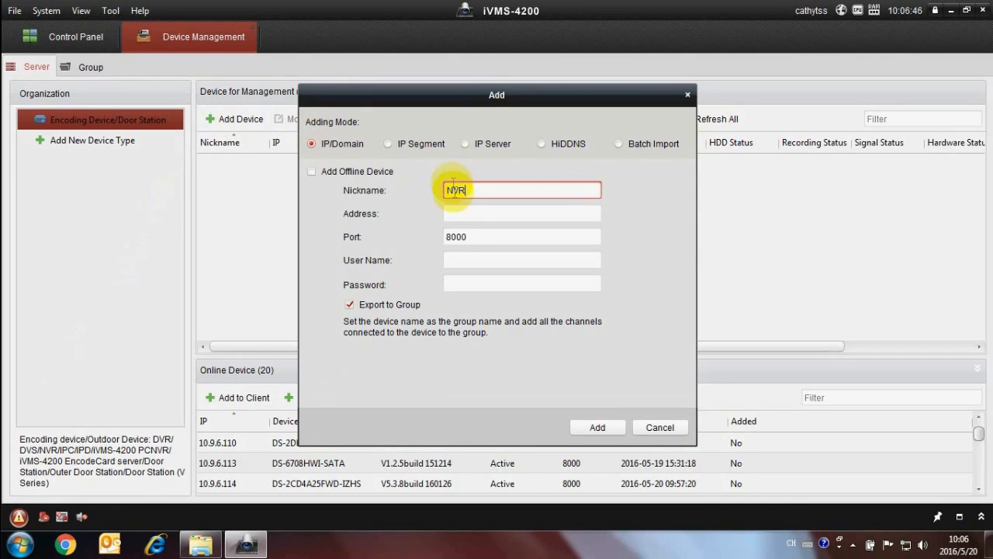
pyautogui.click(522, 215)
pyautogui.write('10.9.6.123')
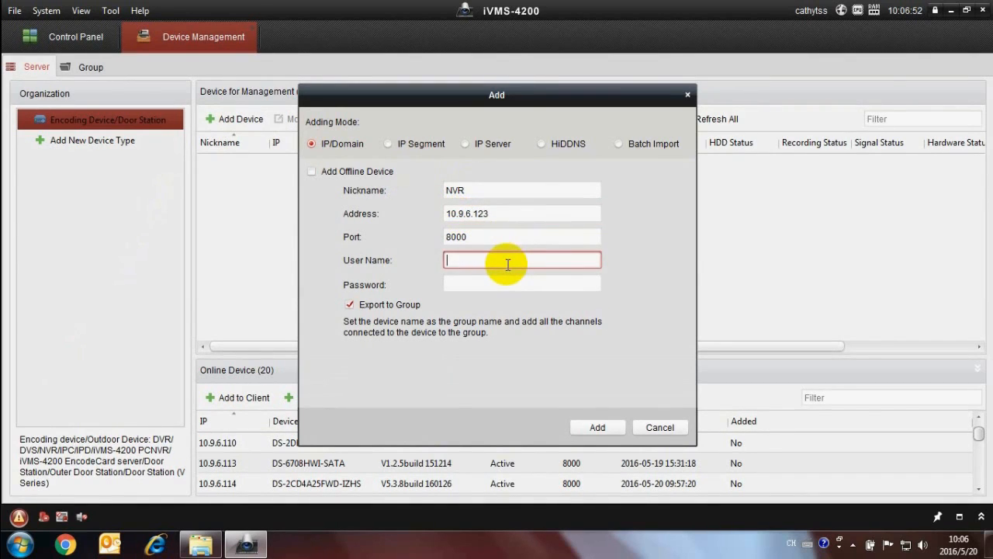
pyautogui.write('admin')
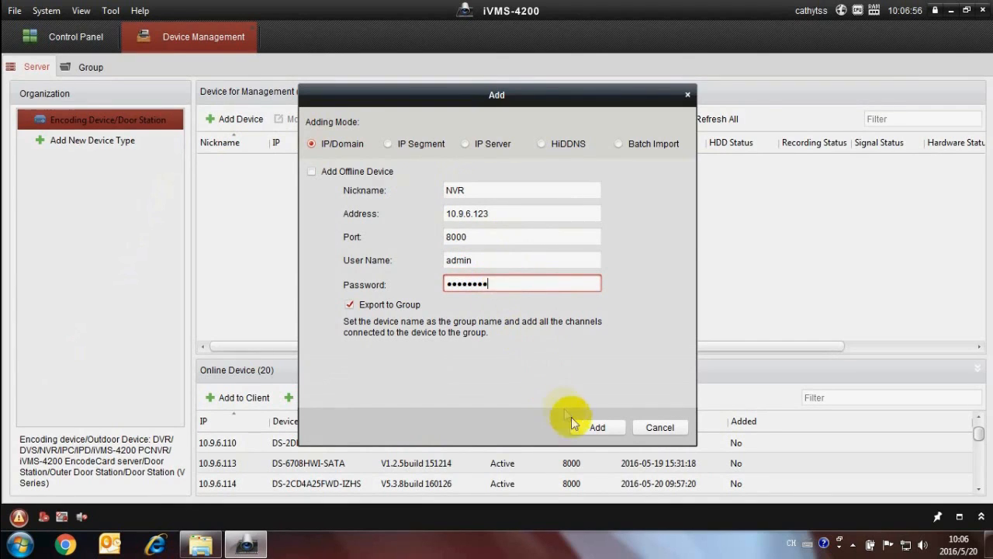
pyautogui.click(596, 427)
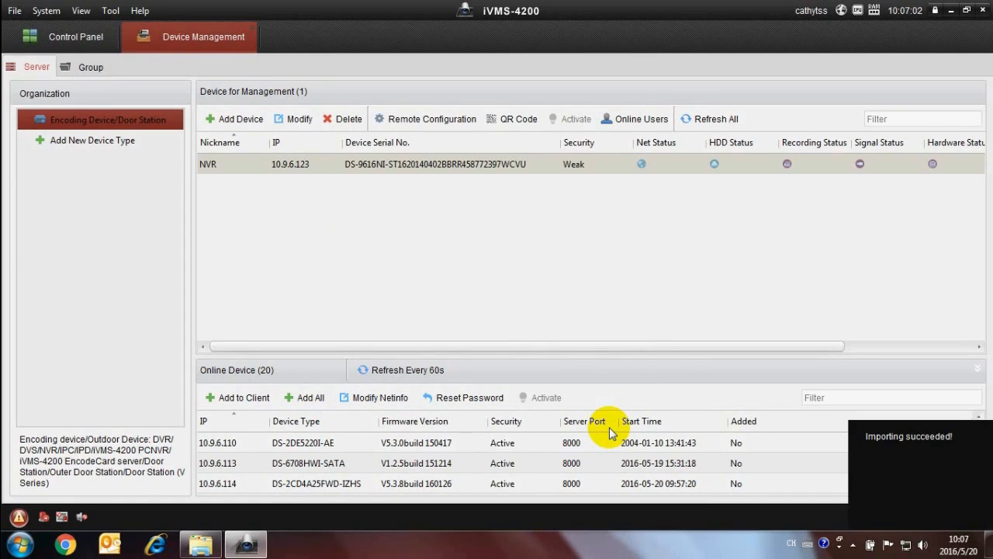
pyautogui.moveTo(954, 451)
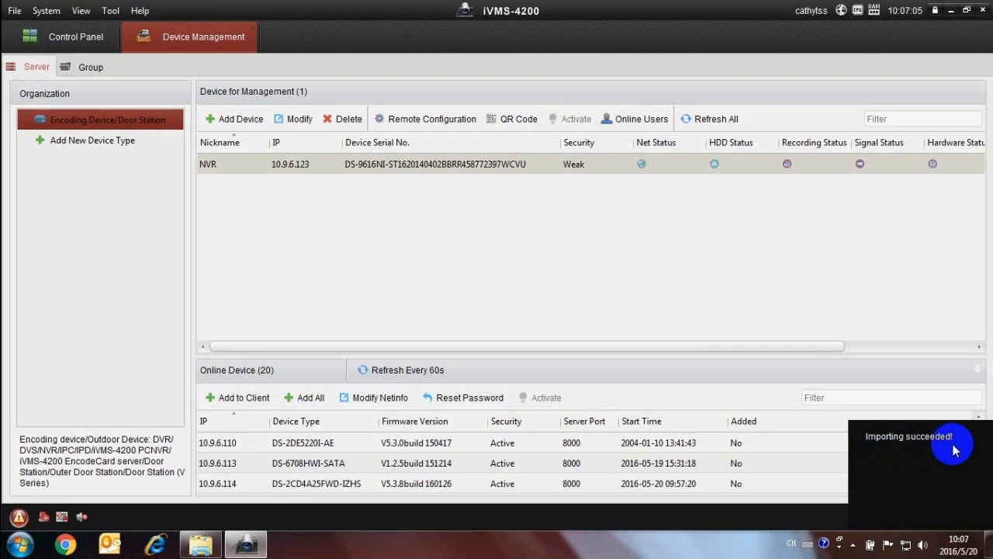
pyautogui.moveTo(400, 165)
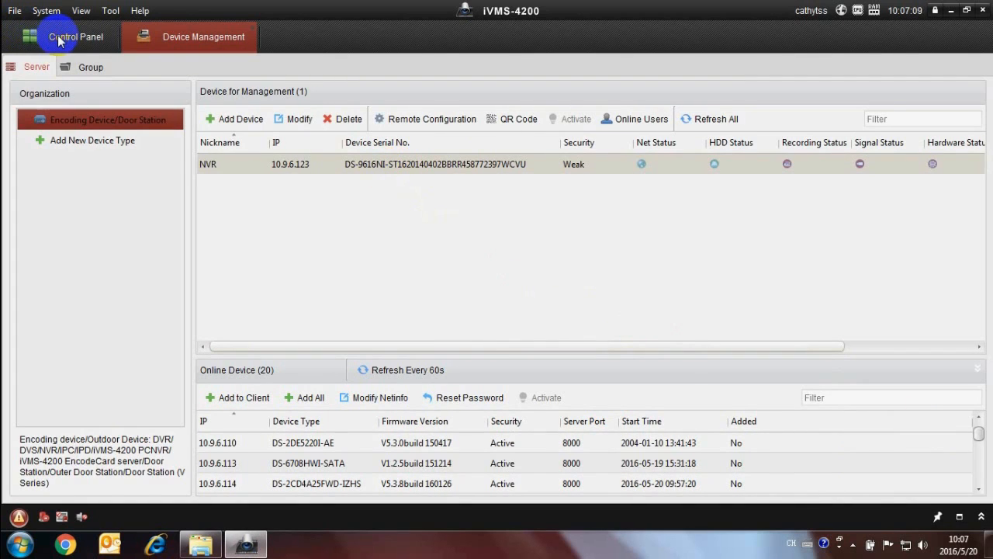
# Enter Remote Playback from the control panel and set the search period to 13–19 May 2016.
pyautogui.click(74, 37)
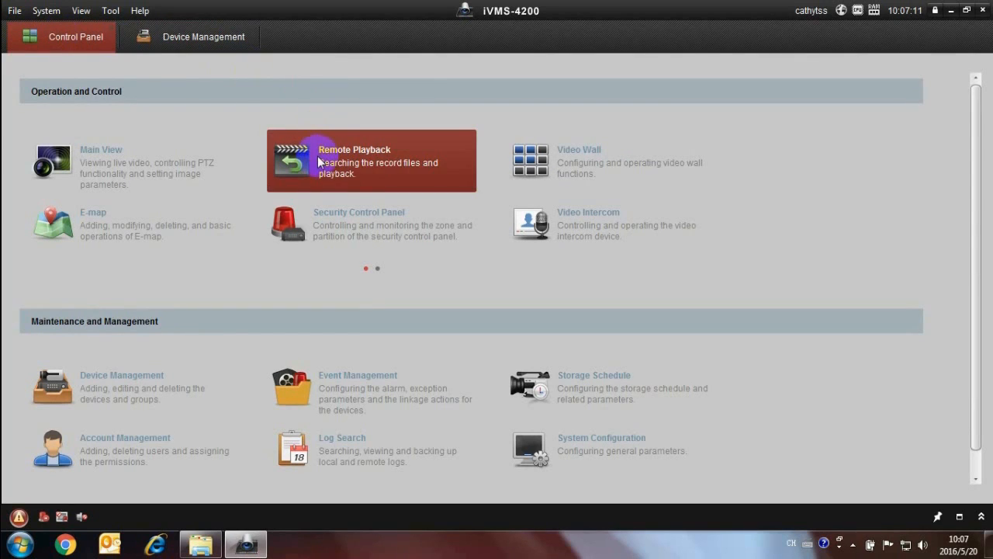
pyautogui.click(371, 159)
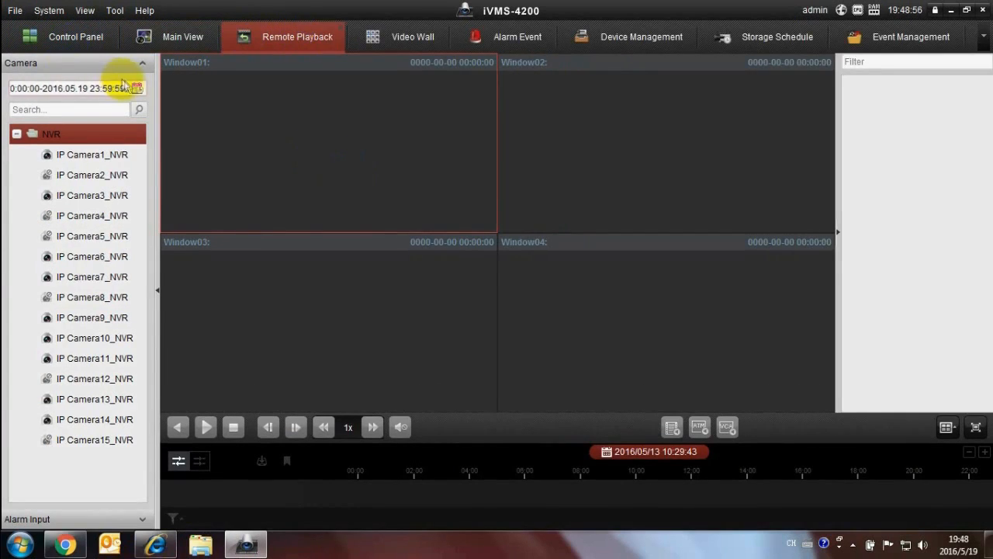
pyautogui.click(136, 87)
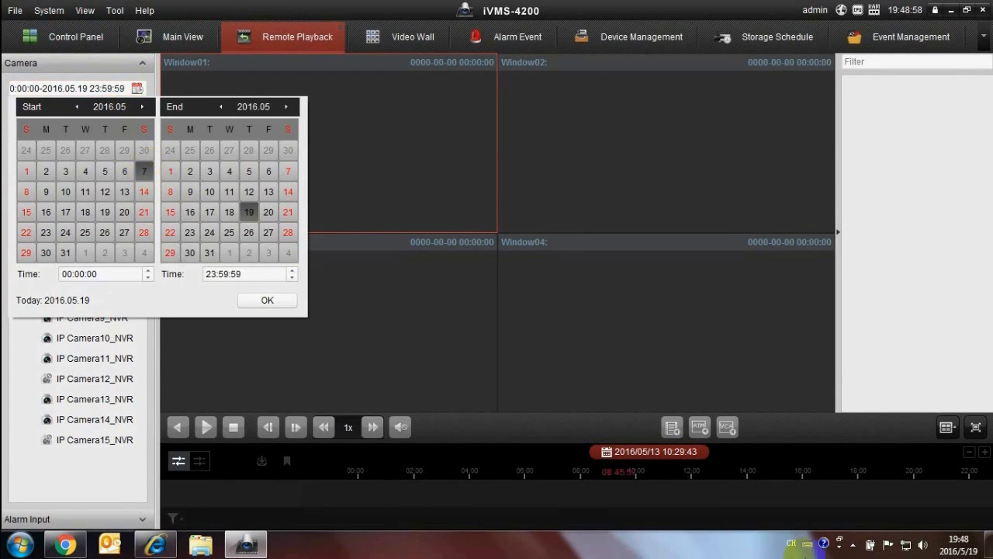
pyautogui.moveTo(267, 301)
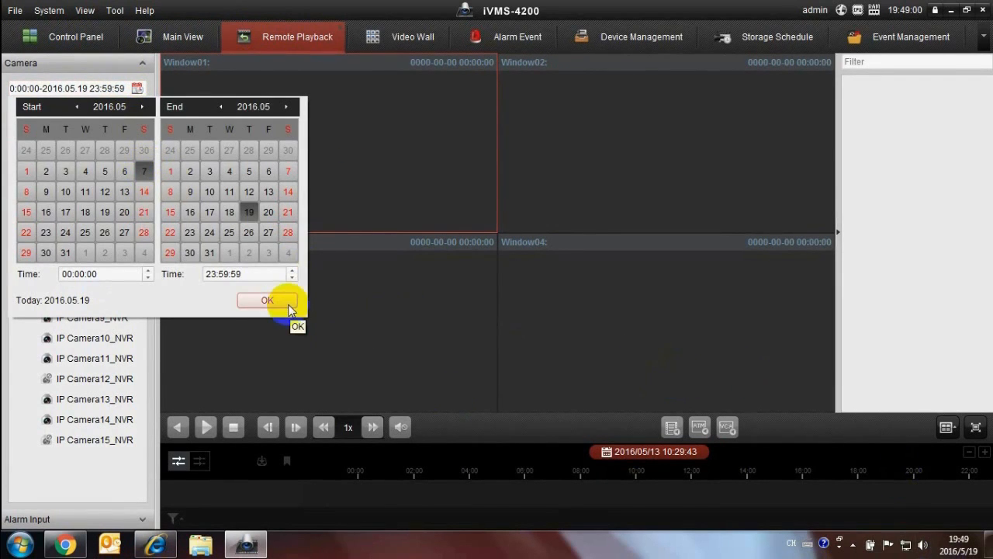
pyautogui.click(267, 301)
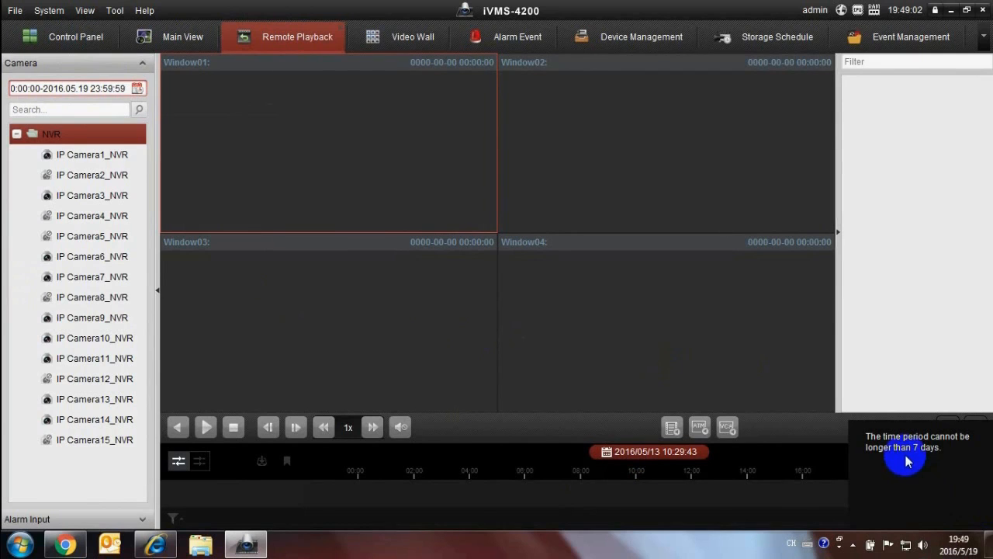
pyautogui.click(137, 86)
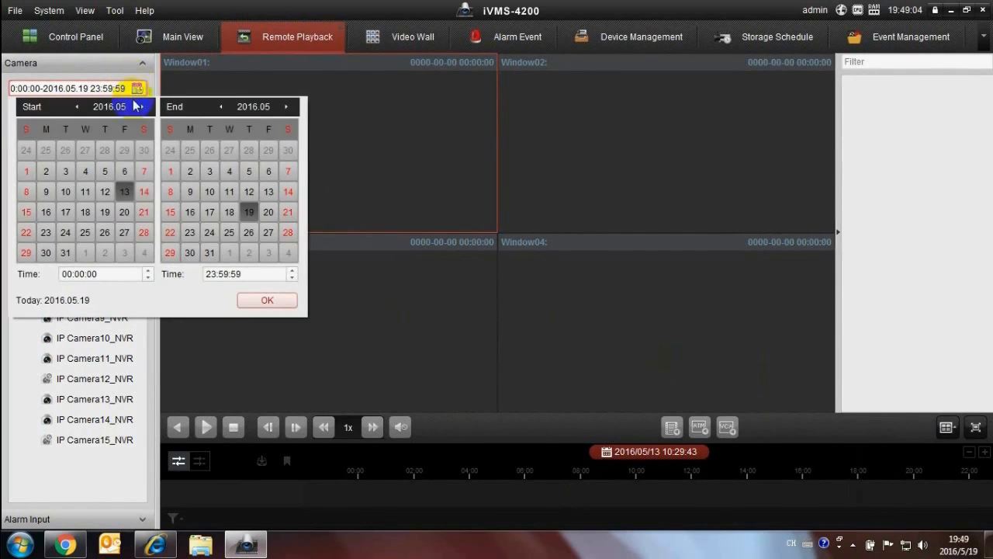
pyautogui.click(267, 302)
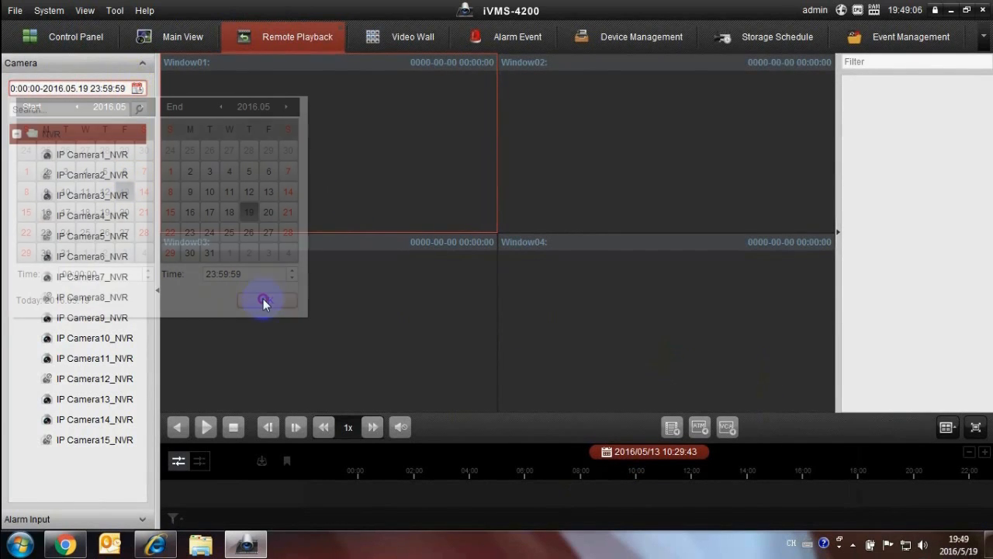
pyautogui.click(267, 301)
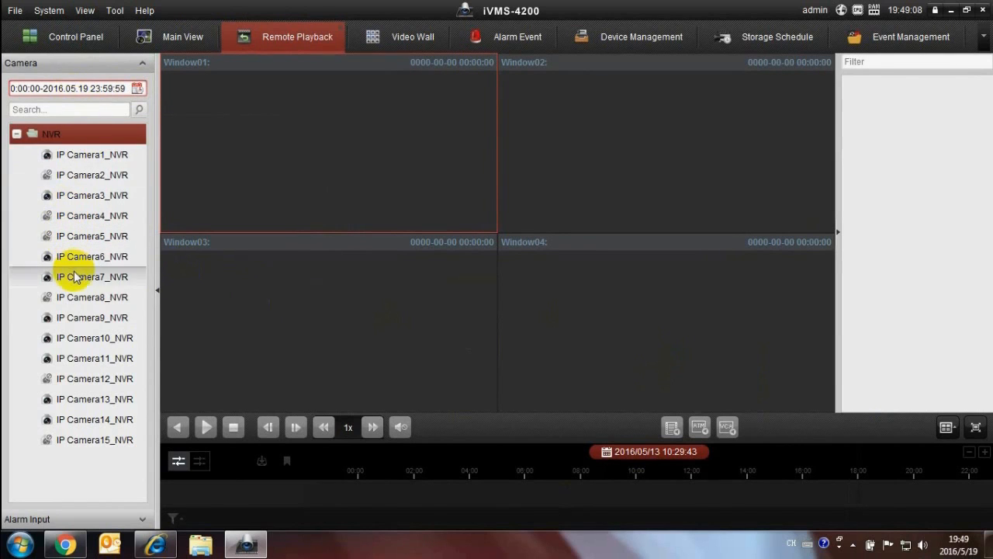
# Play IP Camera7_NVR's recordings, fast-forward three times, then slow forward back toward 1x.
pyautogui.doubleClick(91, 276)
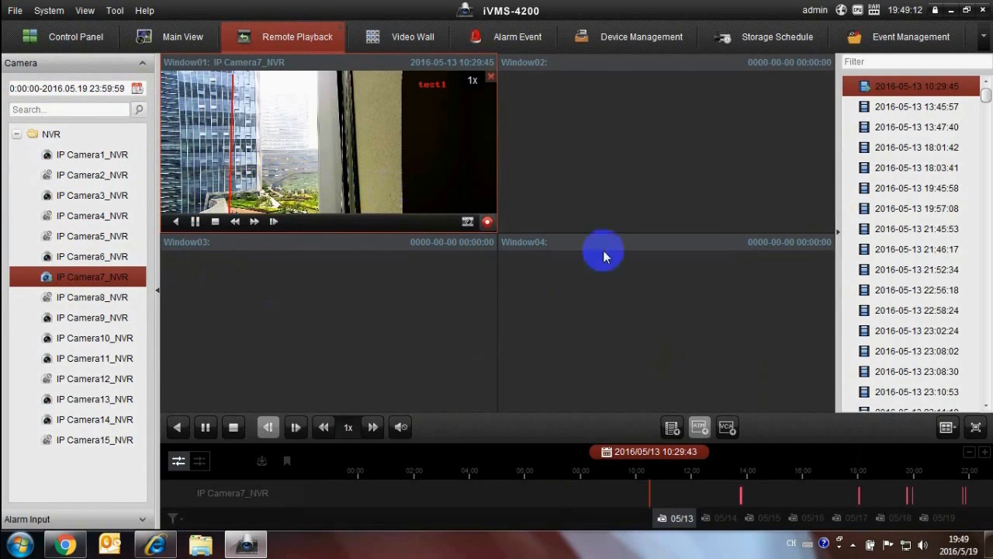
pyautogui.click(371, 427)
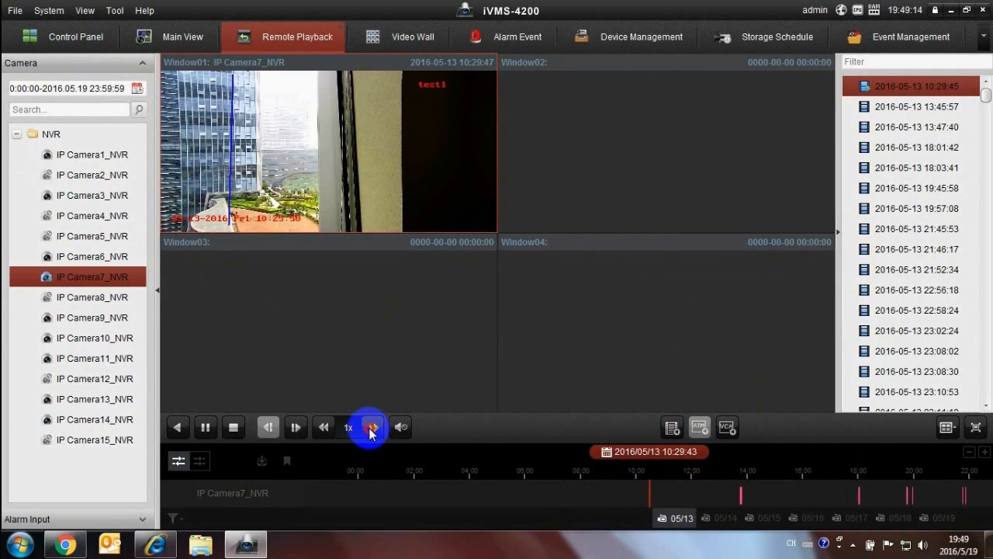
pyautogui.click(373, 427)
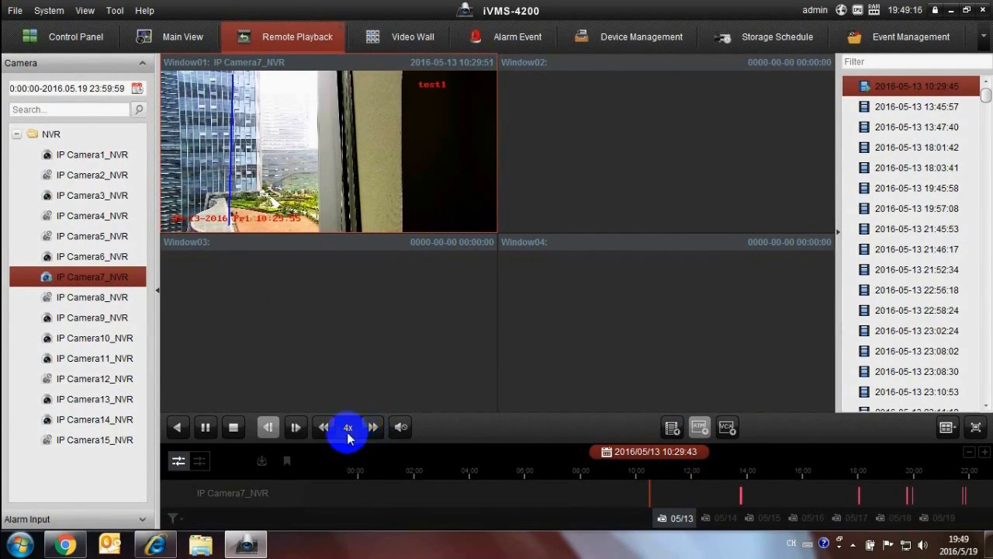
pyautogui.click(373, 426)
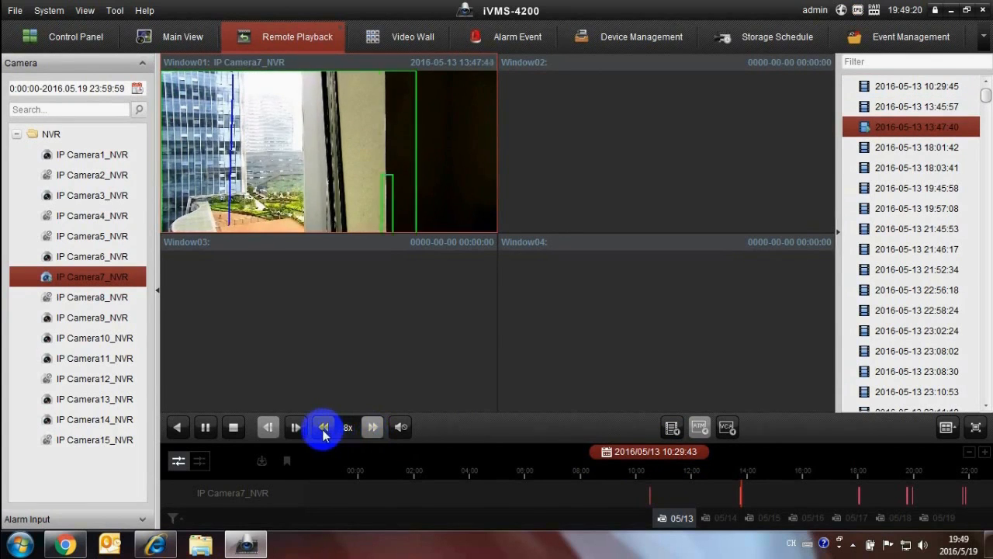
pyautogui.click(323, 427)
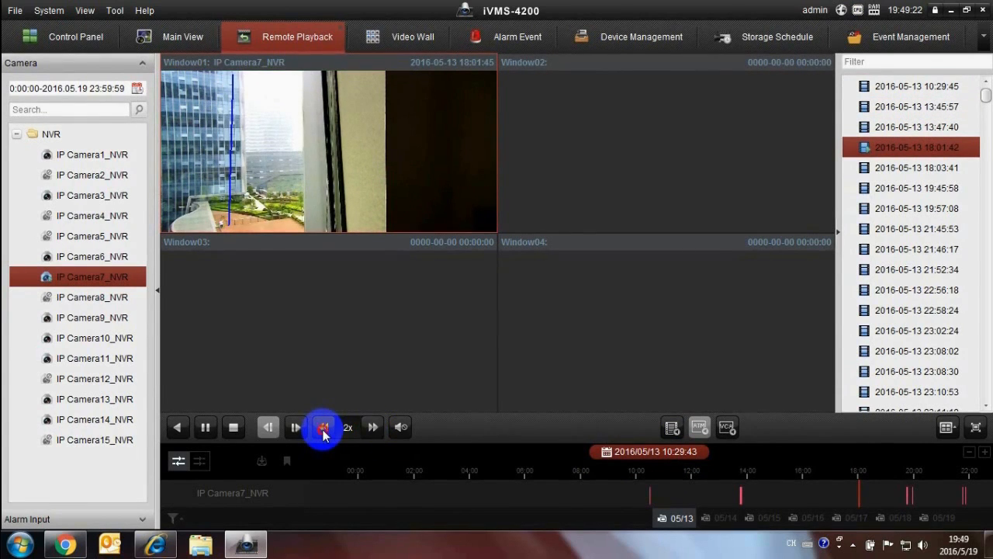
pyautogui.click(323, 427)
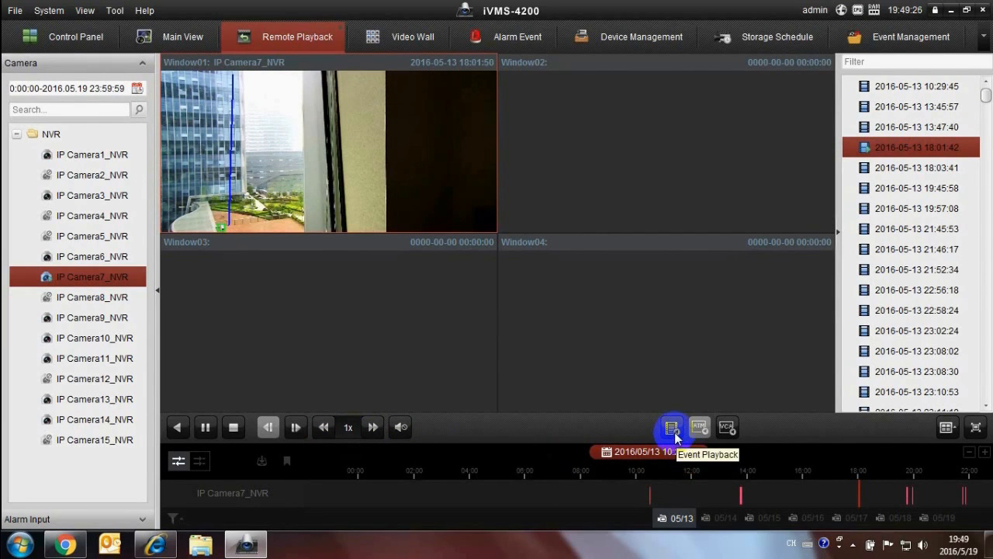
# Switch Camera7 to Event Playback and set the event search period to 13–19 May 2016.
pyautogui.click(672, 427)
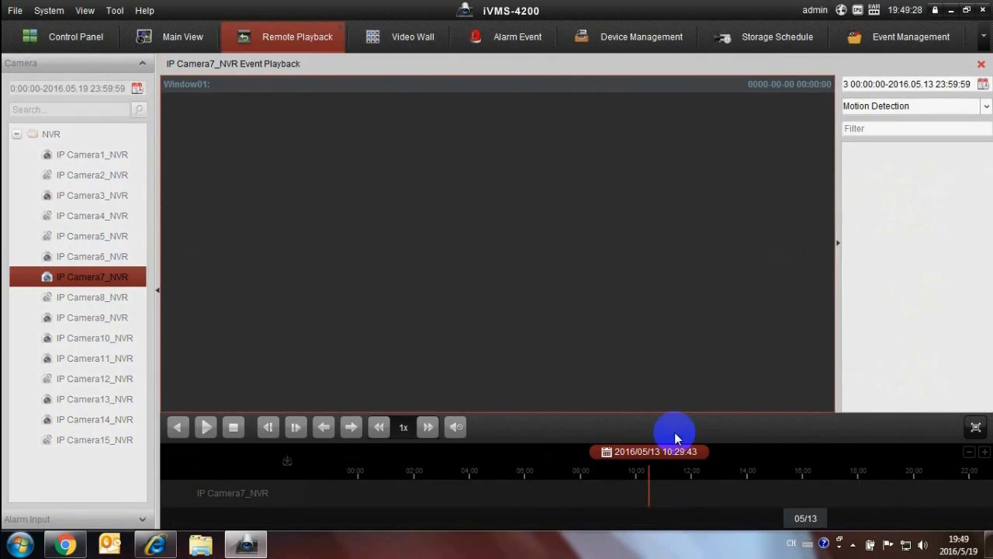
pyautogui.moveTo(680, 425)
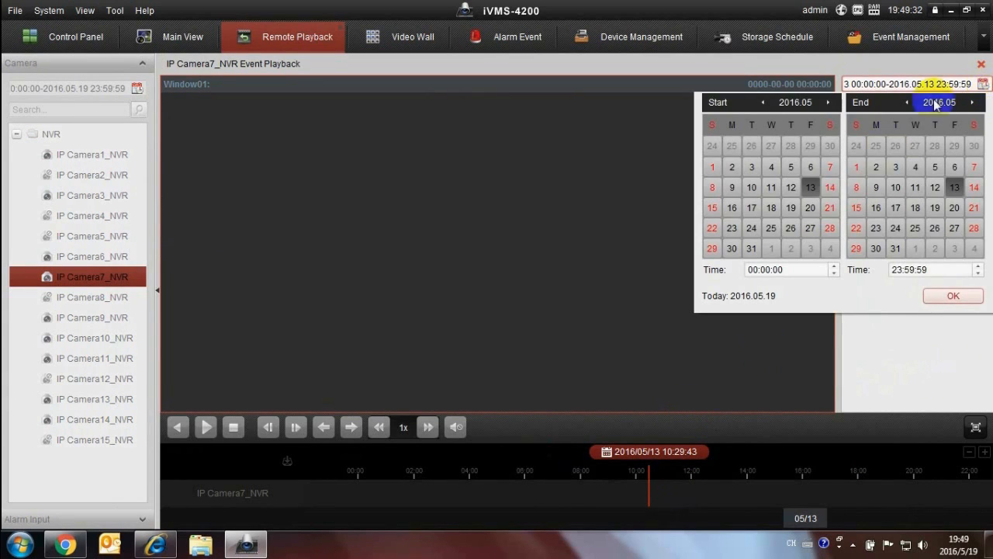
pyautogui.click(953, 295)
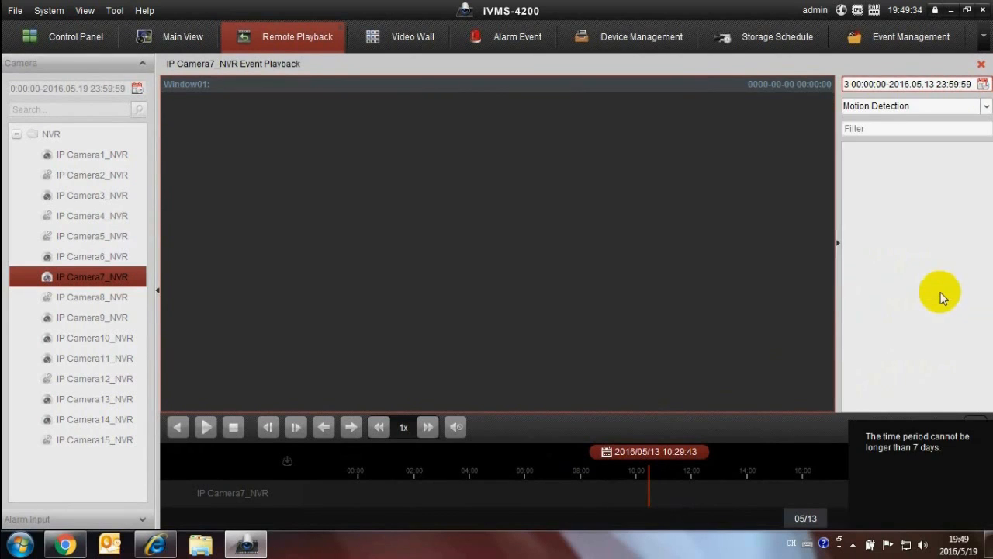
pyautogui.moveTo(953, 422)
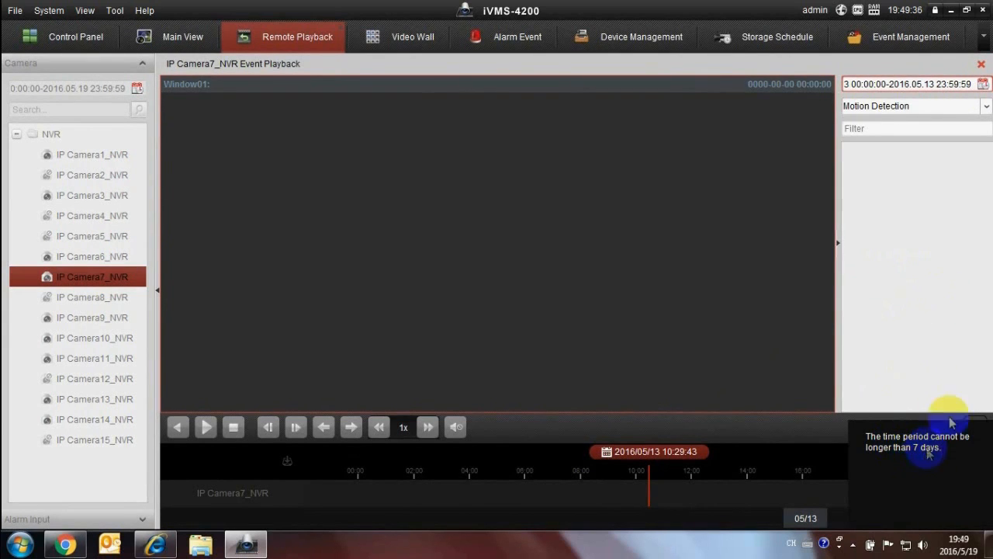
pyautogui.click(983, 84)
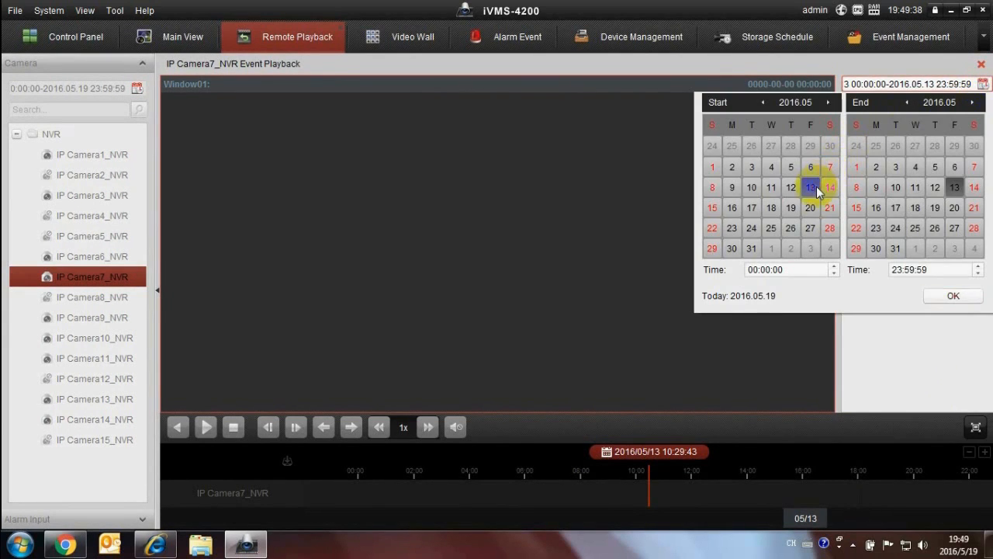
pyautogui.click(953, 295)
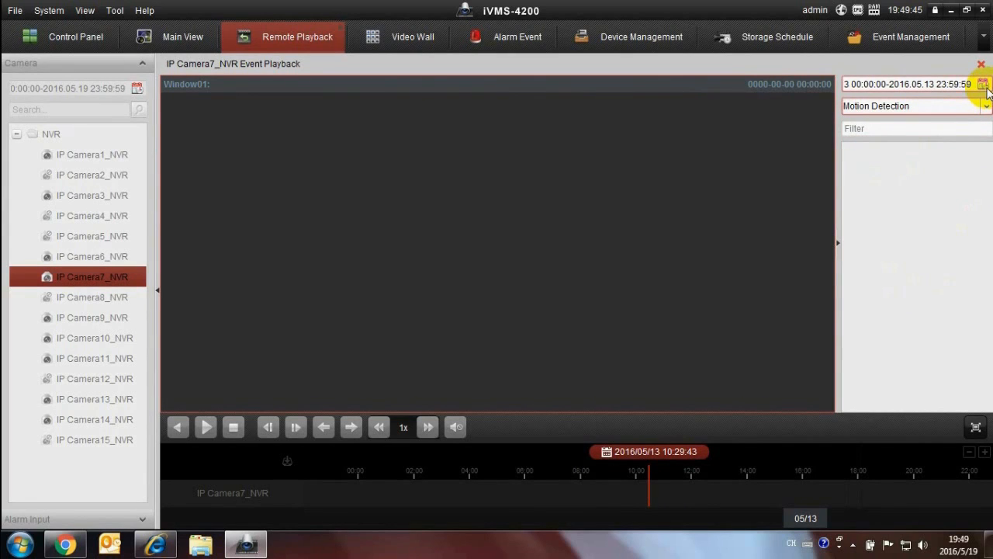
pyautogui.click(982, 84)
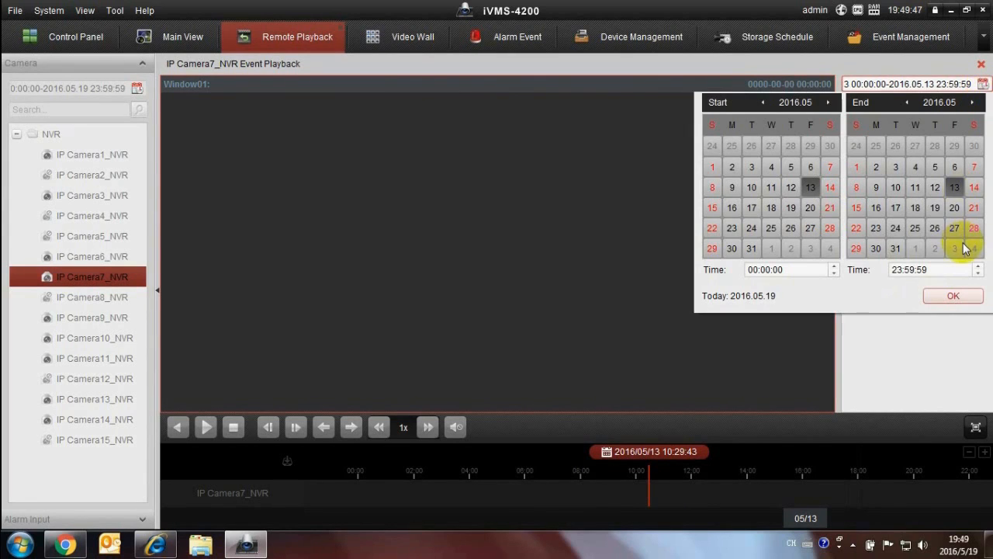
pyautogui.click(935, 208)
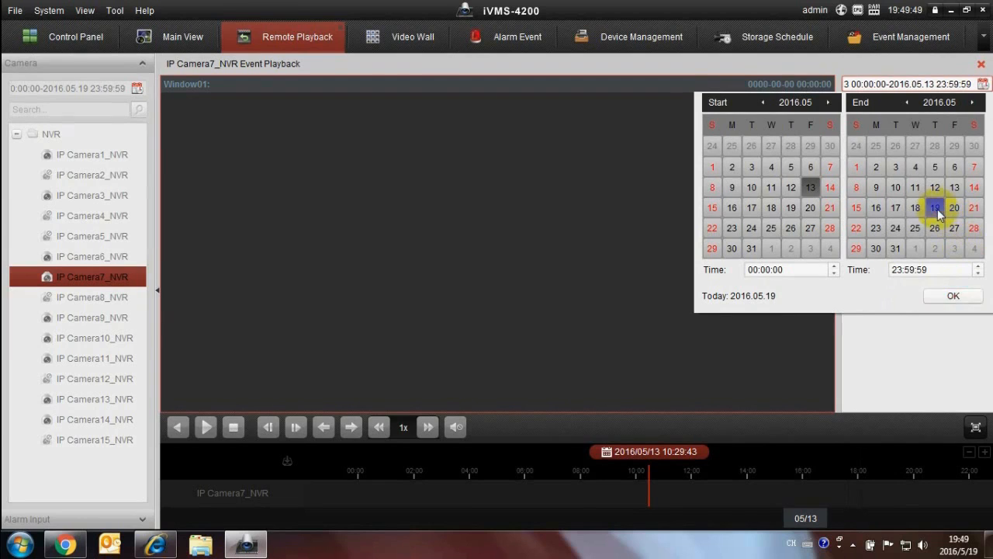
pyautogui.click(953, 295)
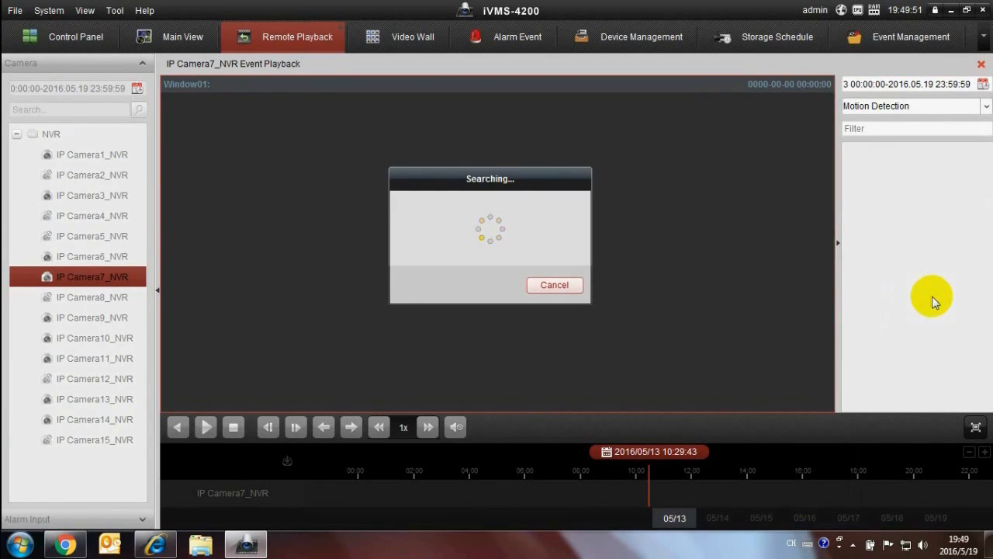
pyautogui.moveTo(924, 298)
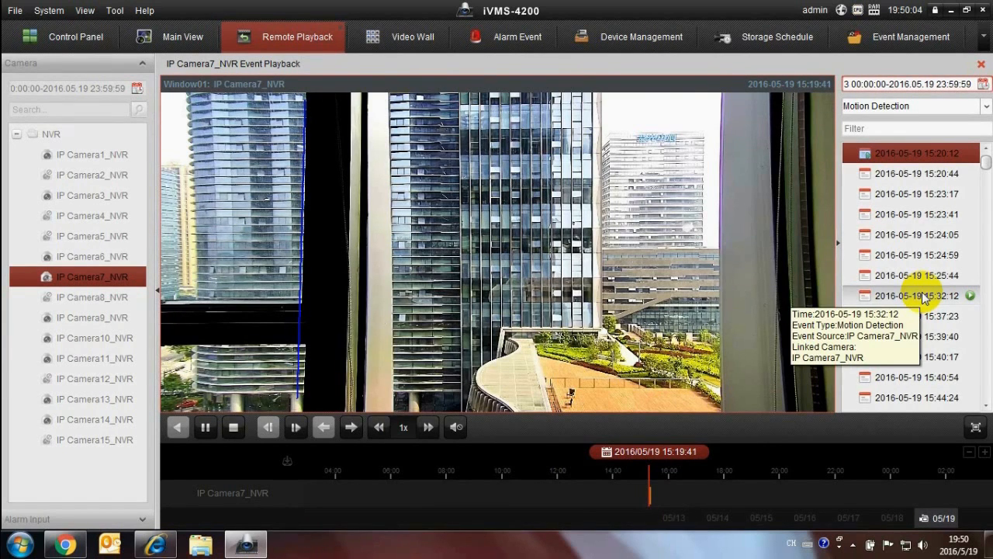
pyautogui.moveTo(898, 318)
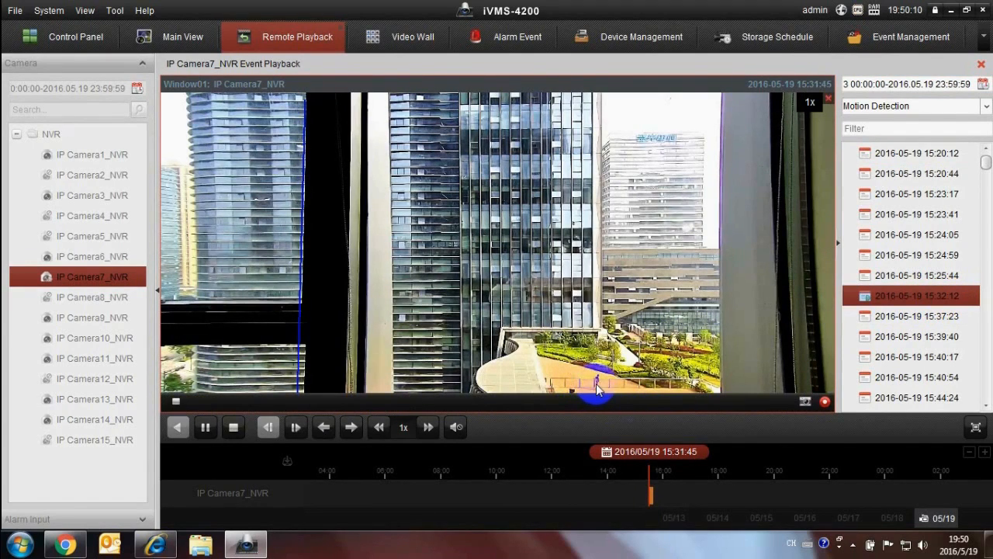
# Fast-forward the 19 May 15:32:12 motion event twice, then slow forward twice back to 1x.
pyautogui.click(429, 427)
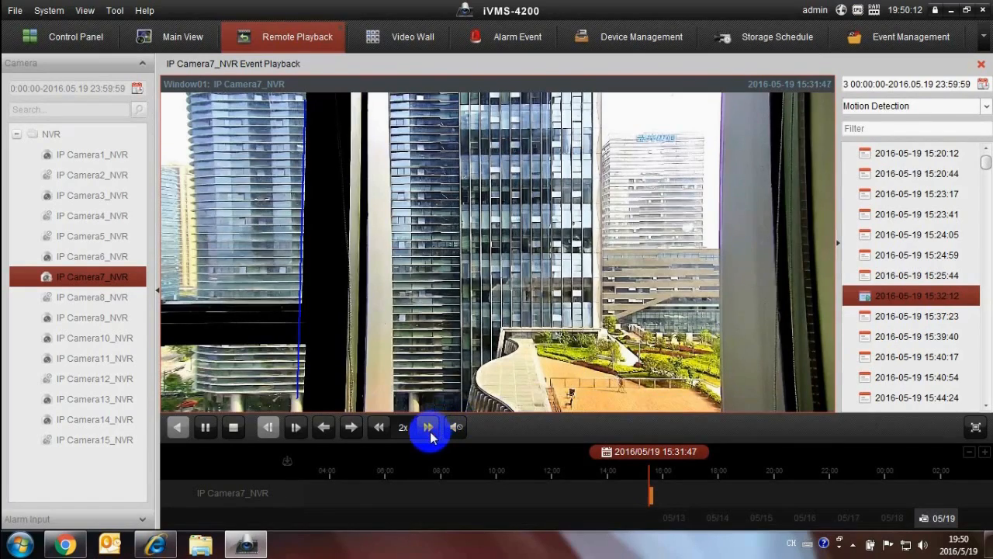
pyautogui.click(428, 427)
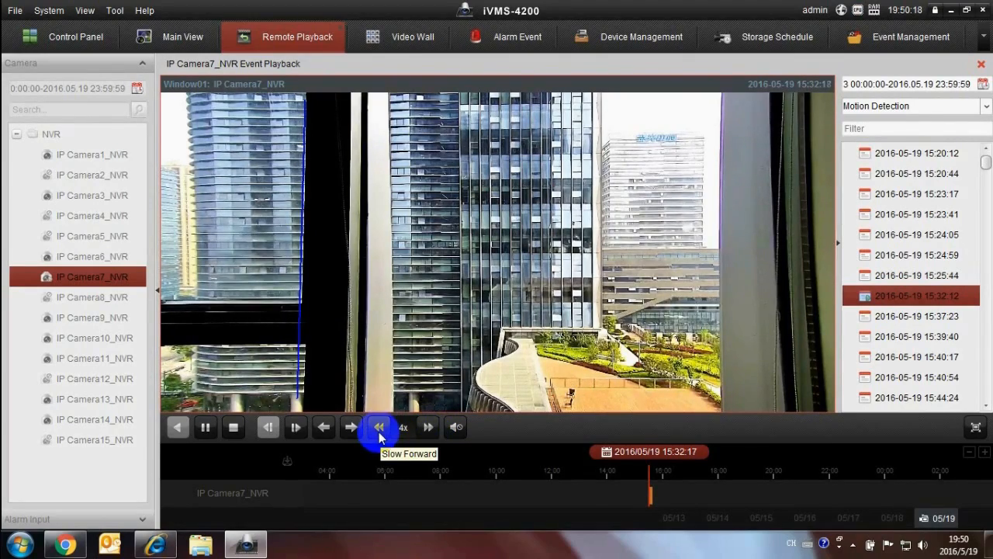
pyautogui.click(379, 427)
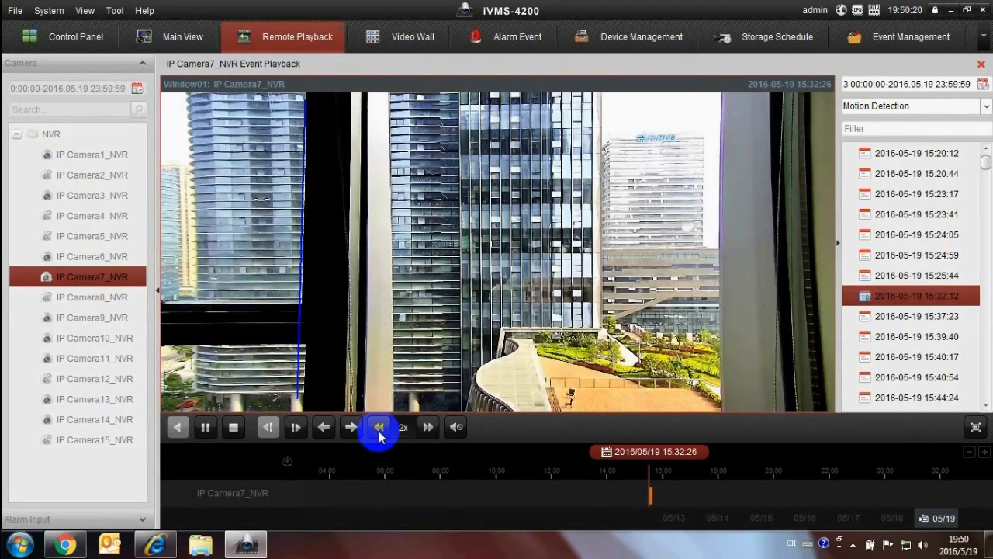
pyautogui.click(378, 427)
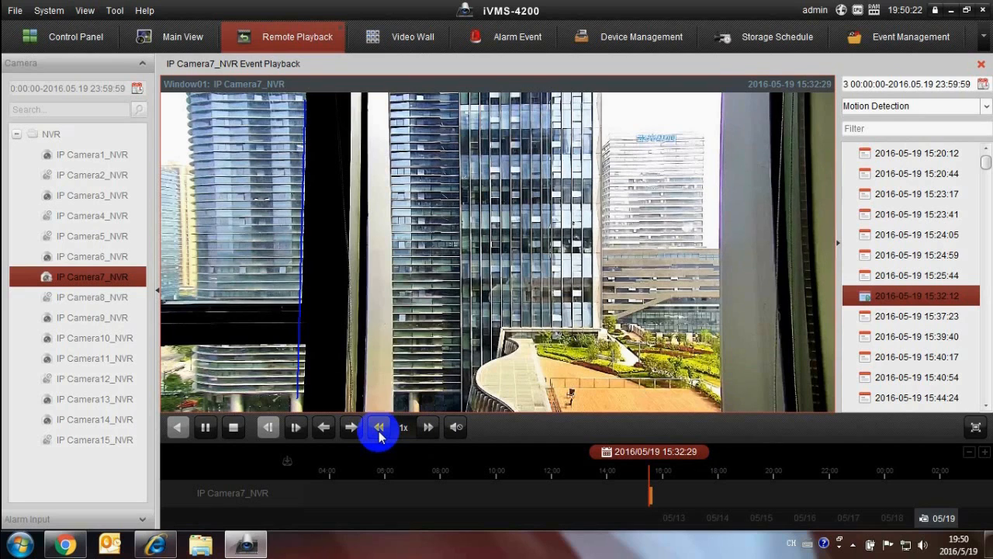